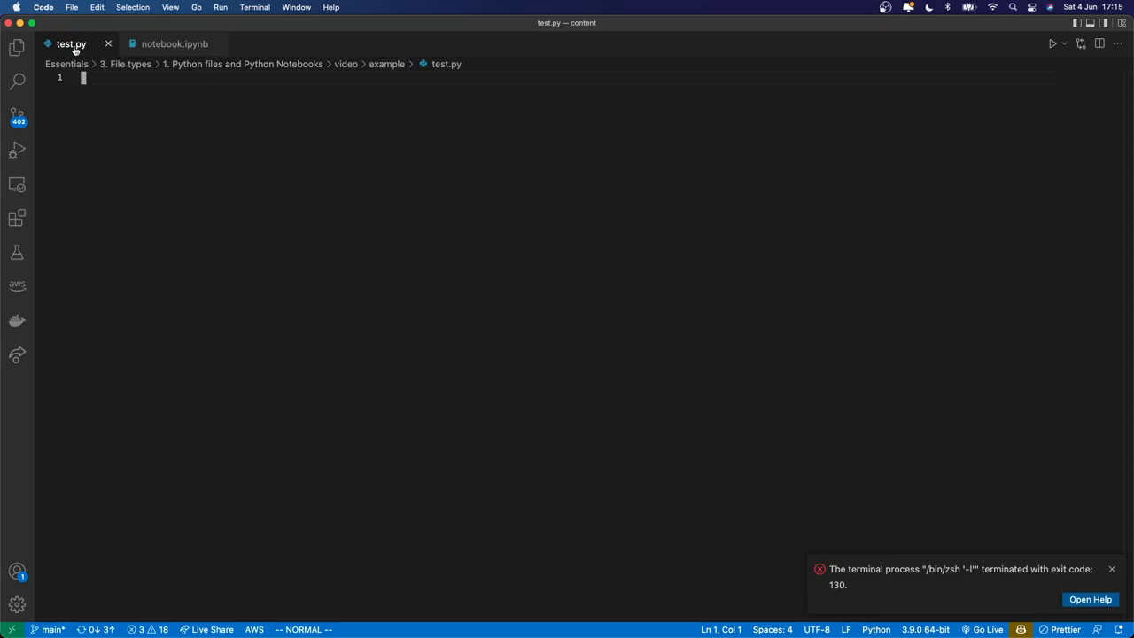
pyautogui.moveTo(78, 46)
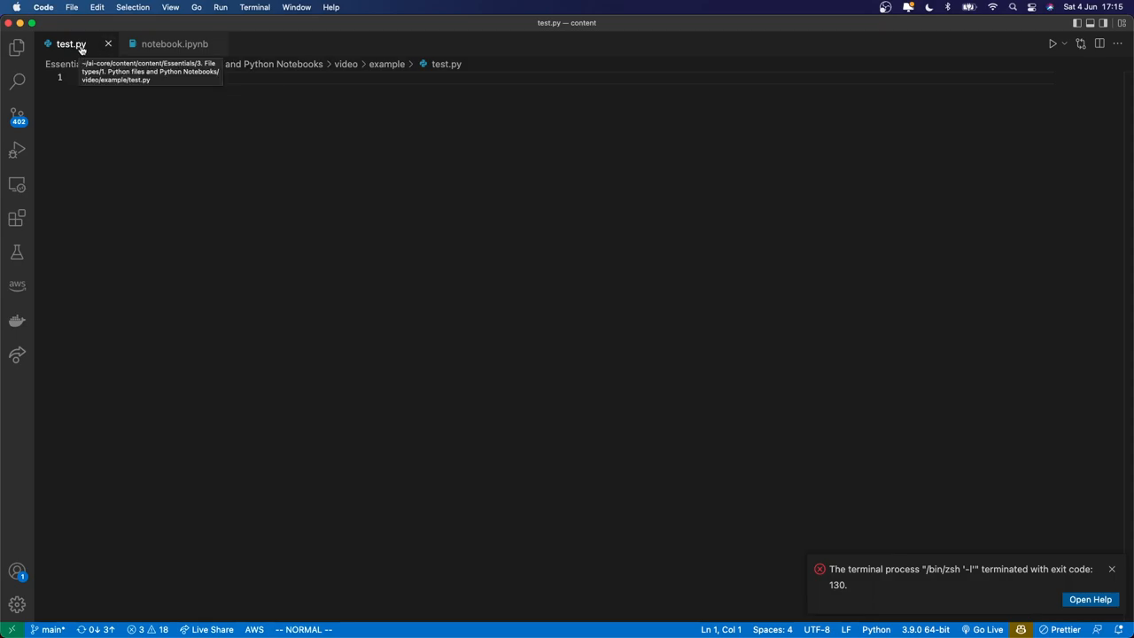
pyautogui.moveTo(220, 115)
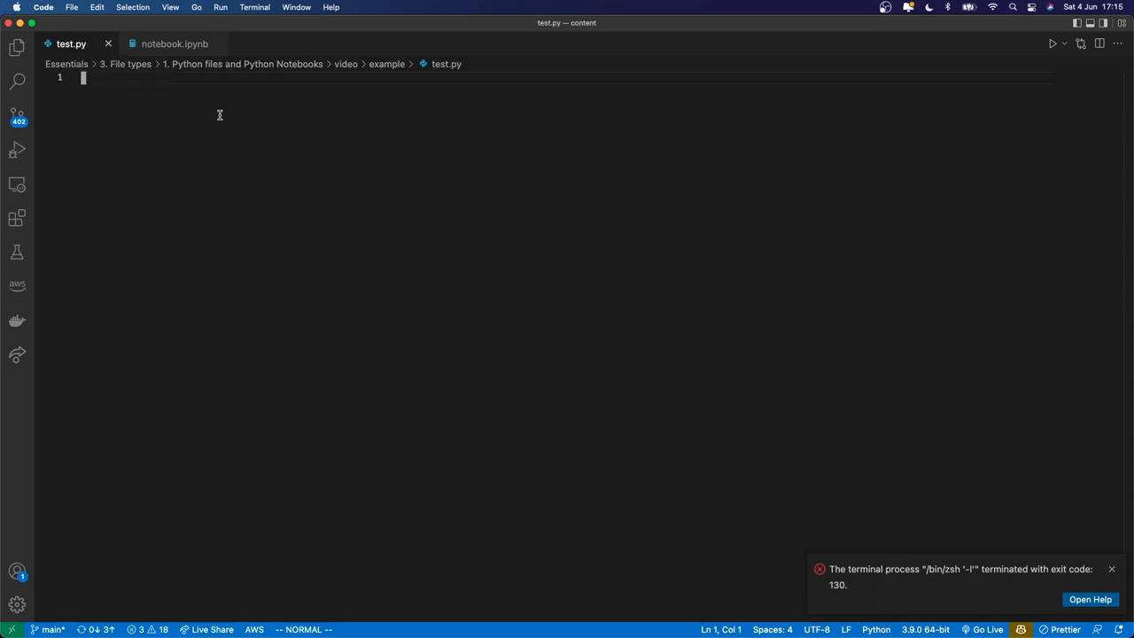
pyautogui.moveTo(154, 81)
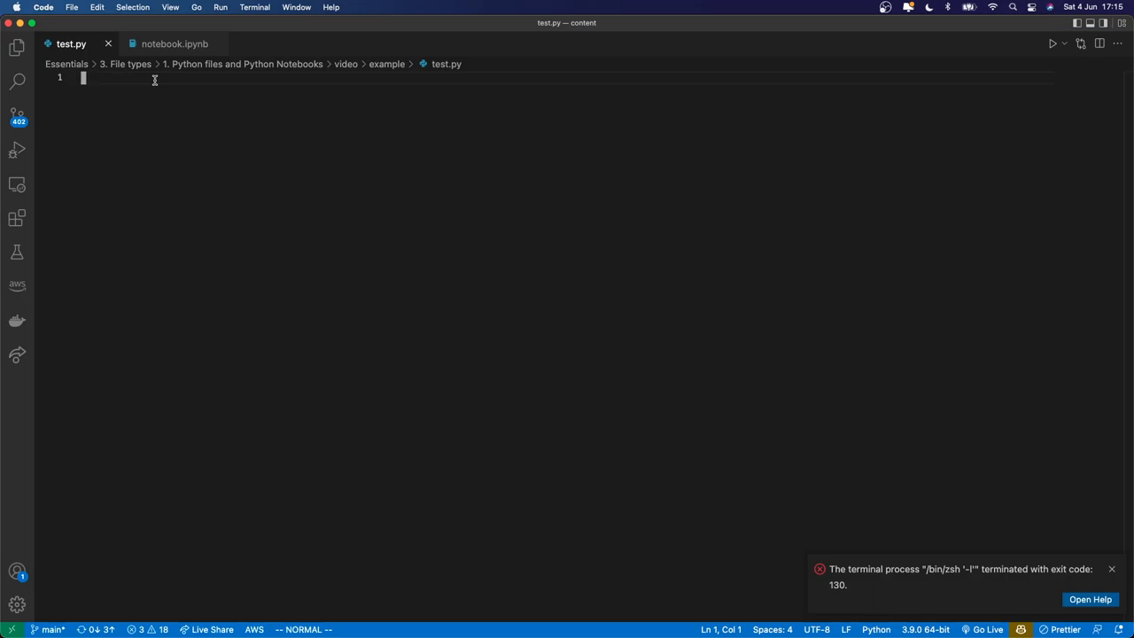
pyautogui.moveTo(79, 63)
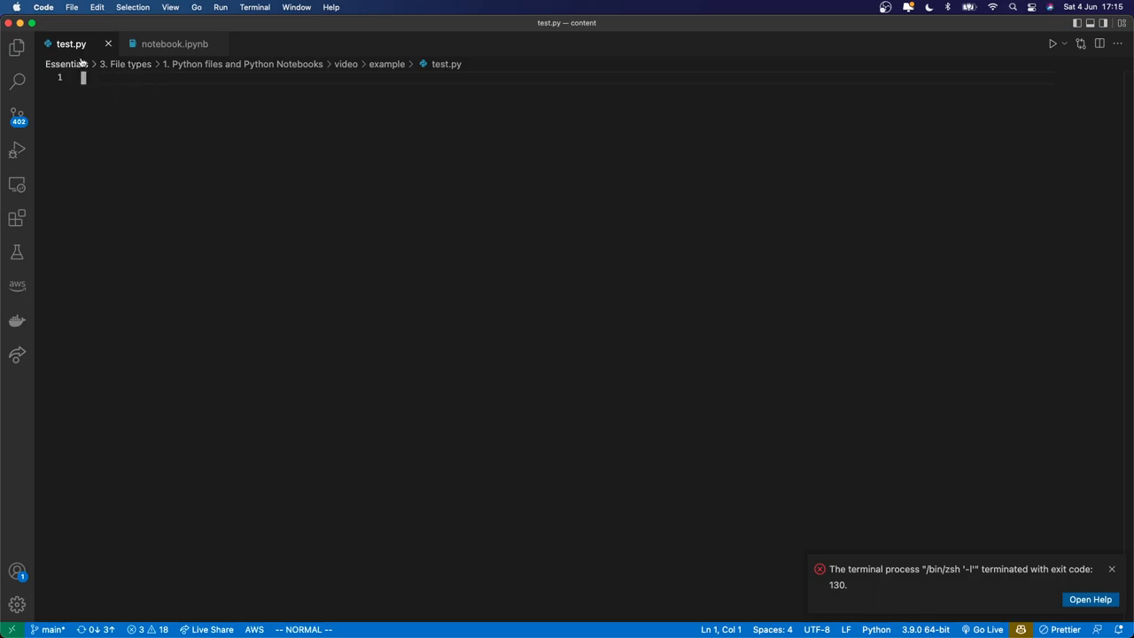
pyautogui.moveTo(67, 64)
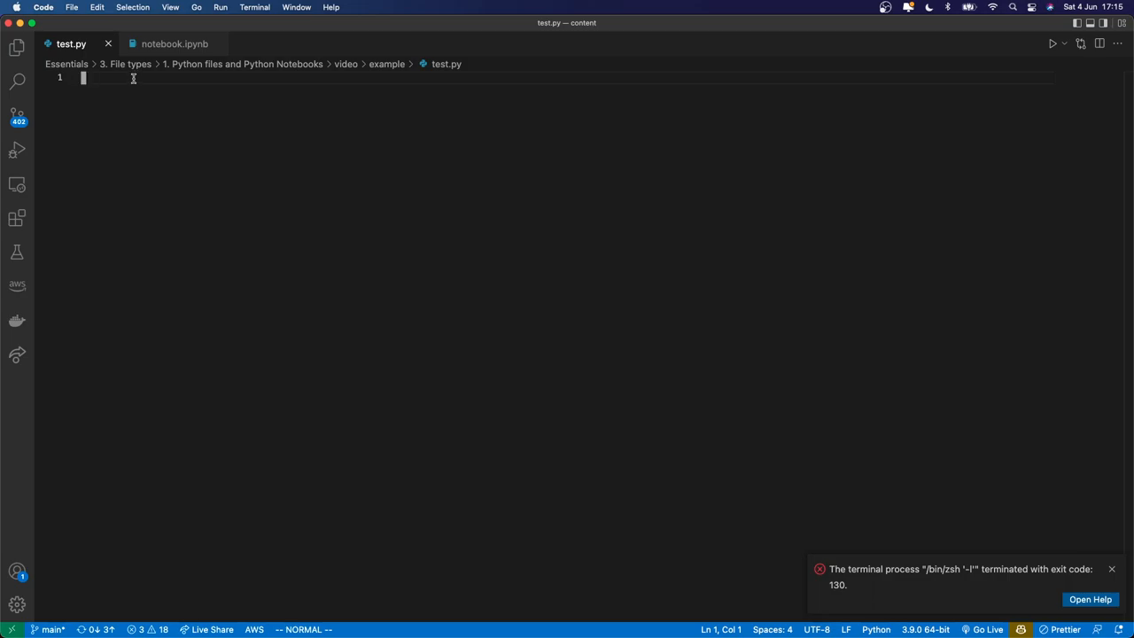
pyautogui.moveTo(174, 113)
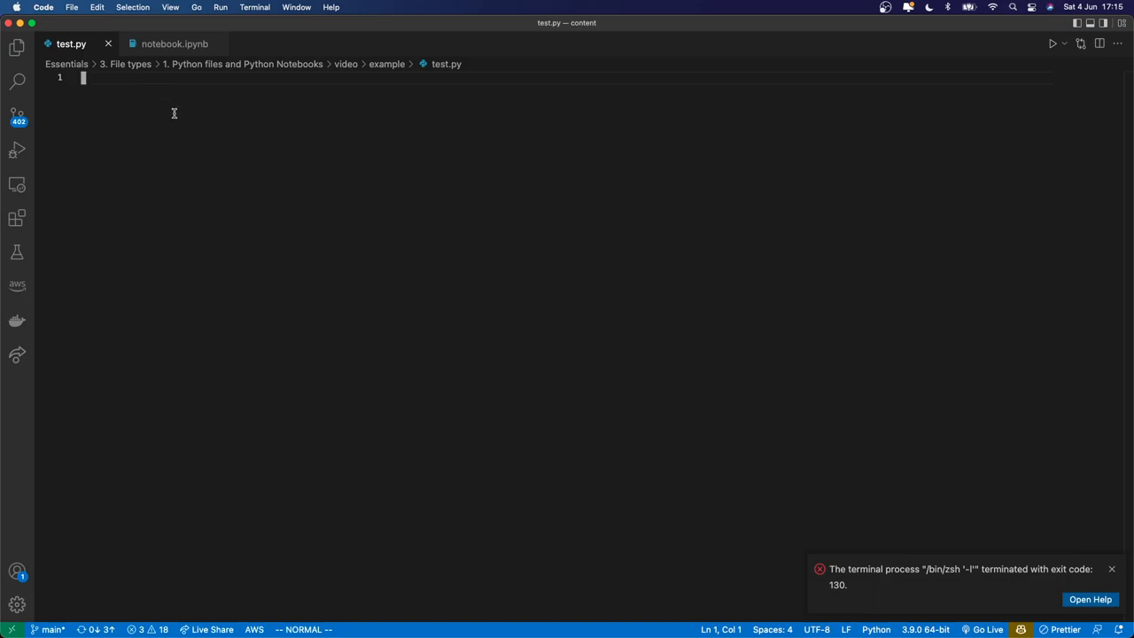
pyautogui.moveTo(144, 85)
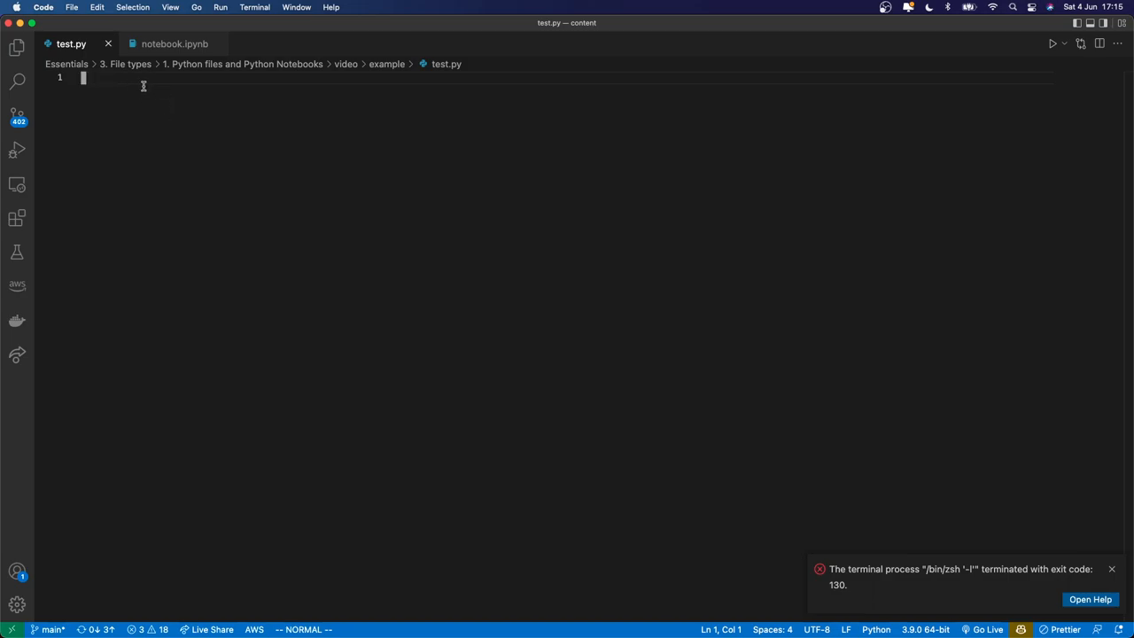
pyautogui.moveTo(177, 50)
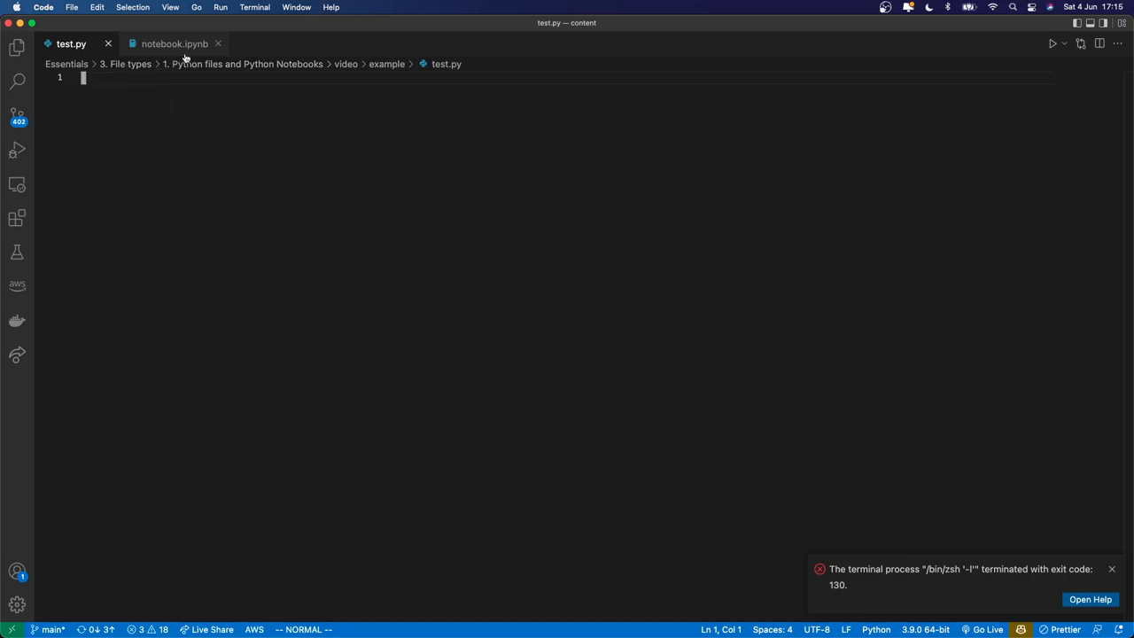
# Step: Switch to notebook.ipynb and place the cursor in its empty first code cell
pyautogui.click(174, 42)
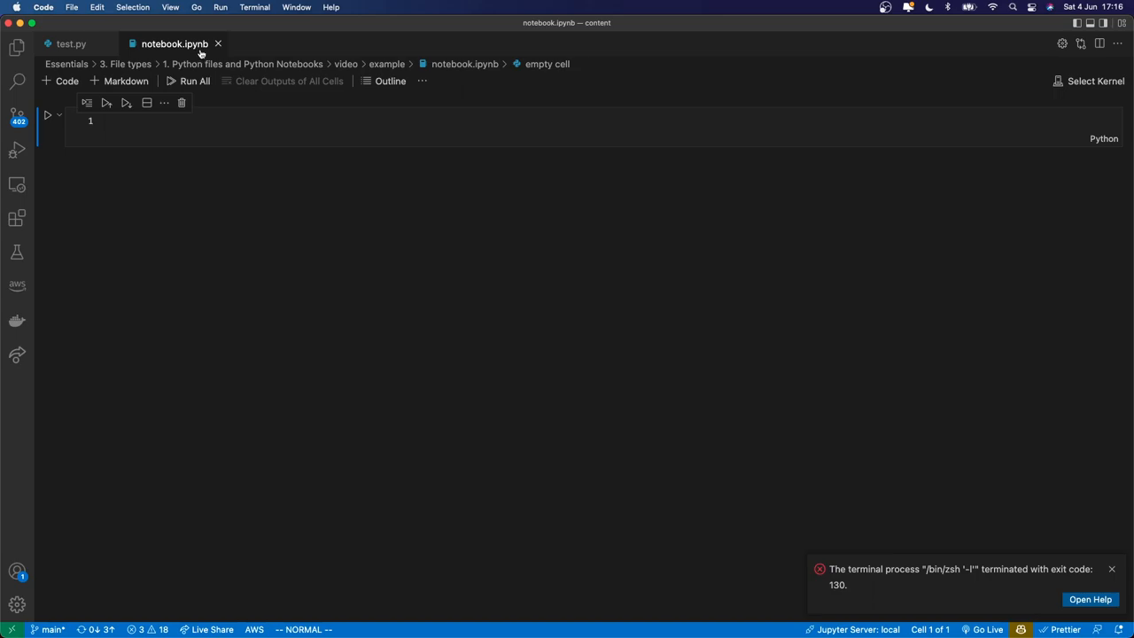
pyautogui.moveTo(202, 50)
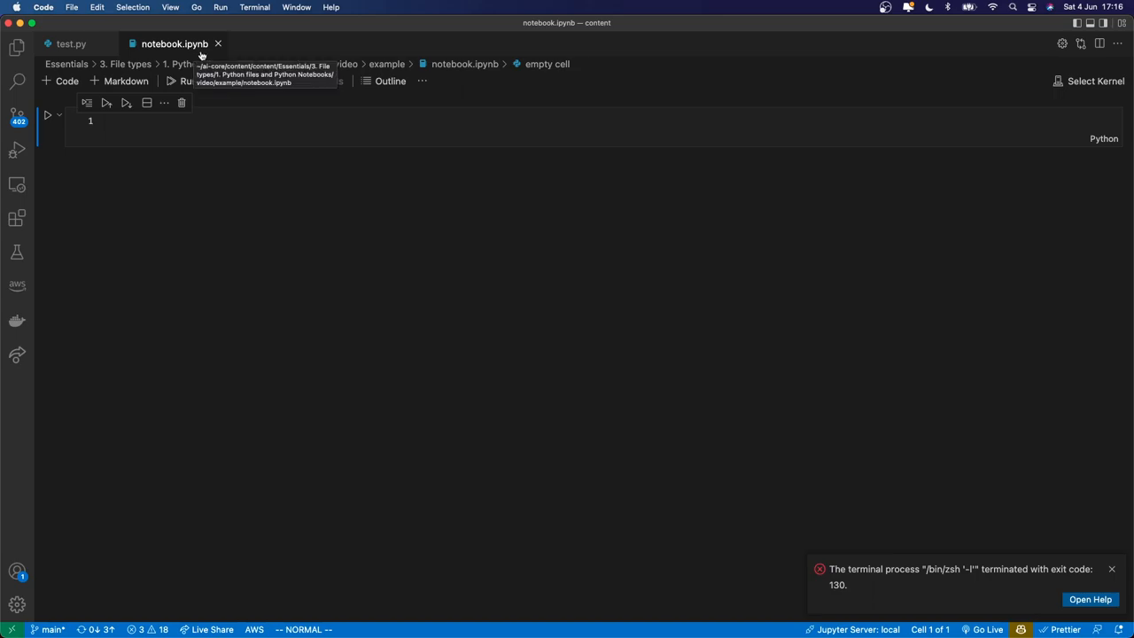
pyautogui.moveTo(406, 232)
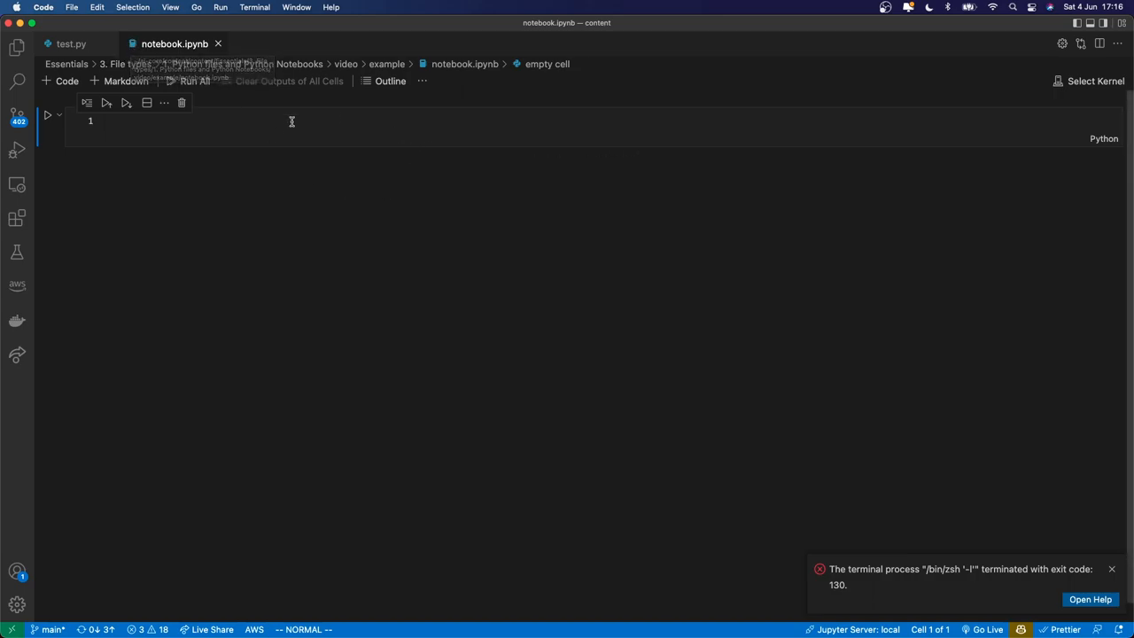
pyautogui.moveTo(523, 219)
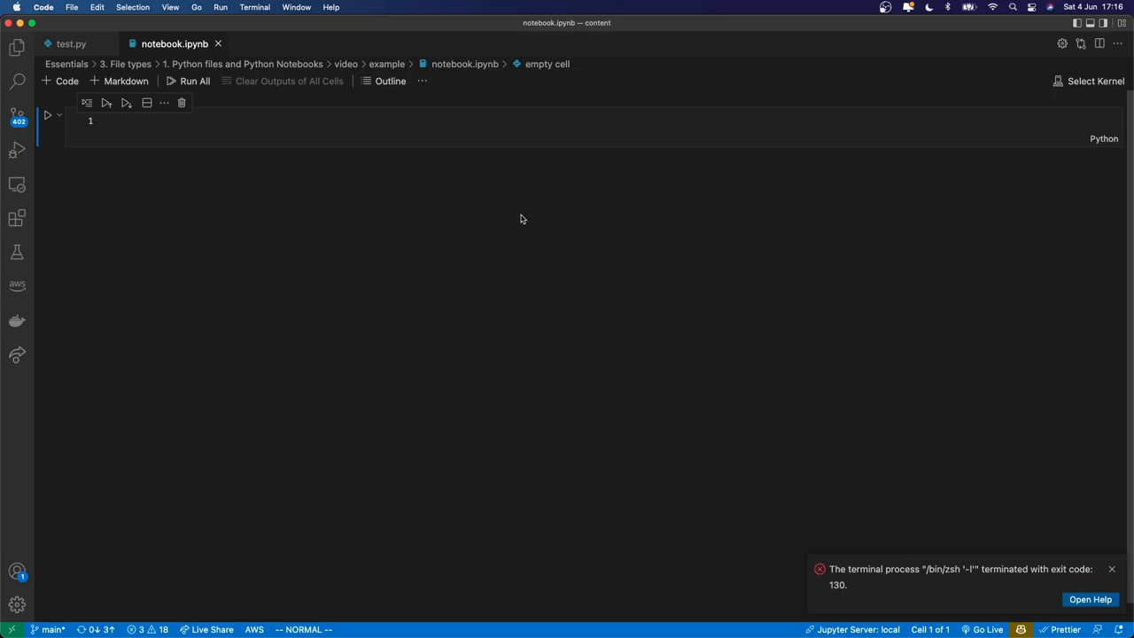
pyautogui.moveTo(246, 35)
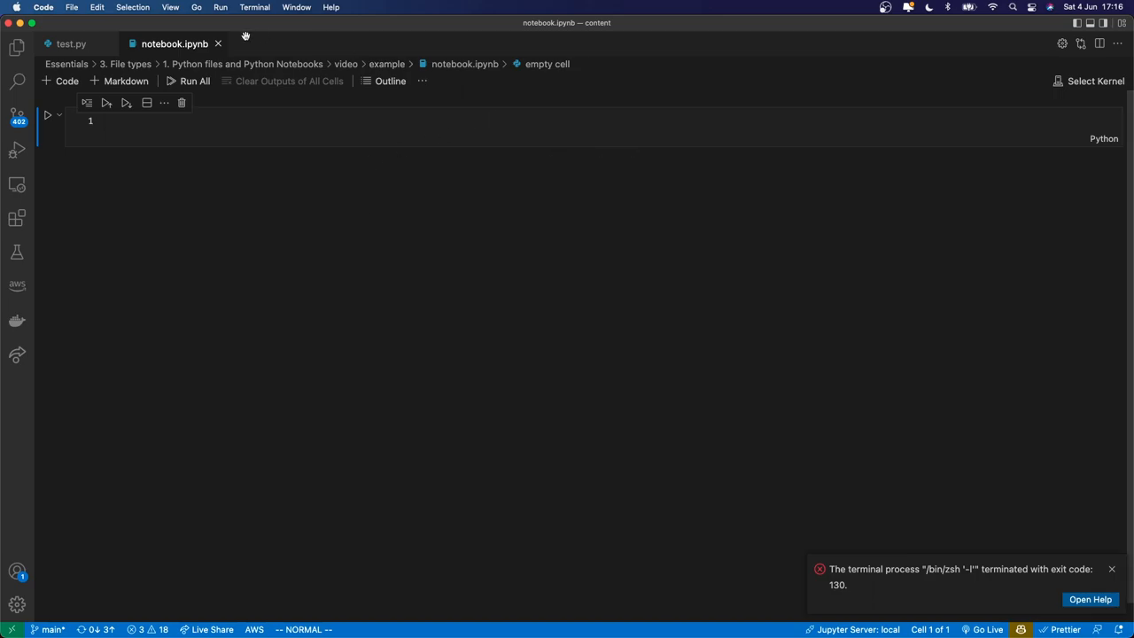
pyautogui.moveTo(227, 42)
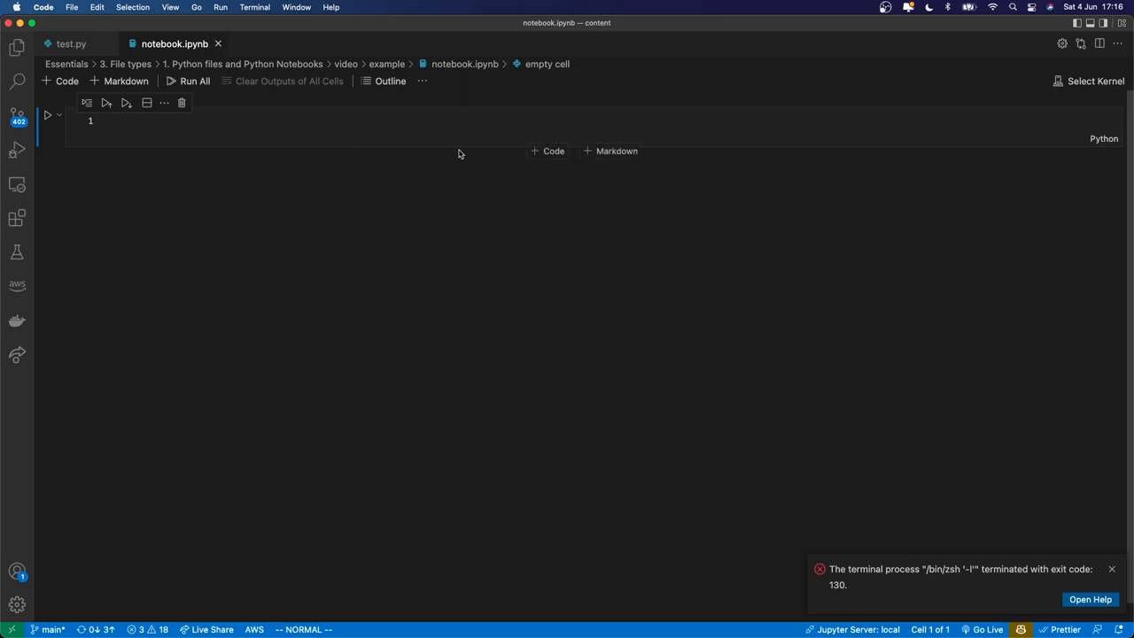
pyautogui.moveTo(866, 151)
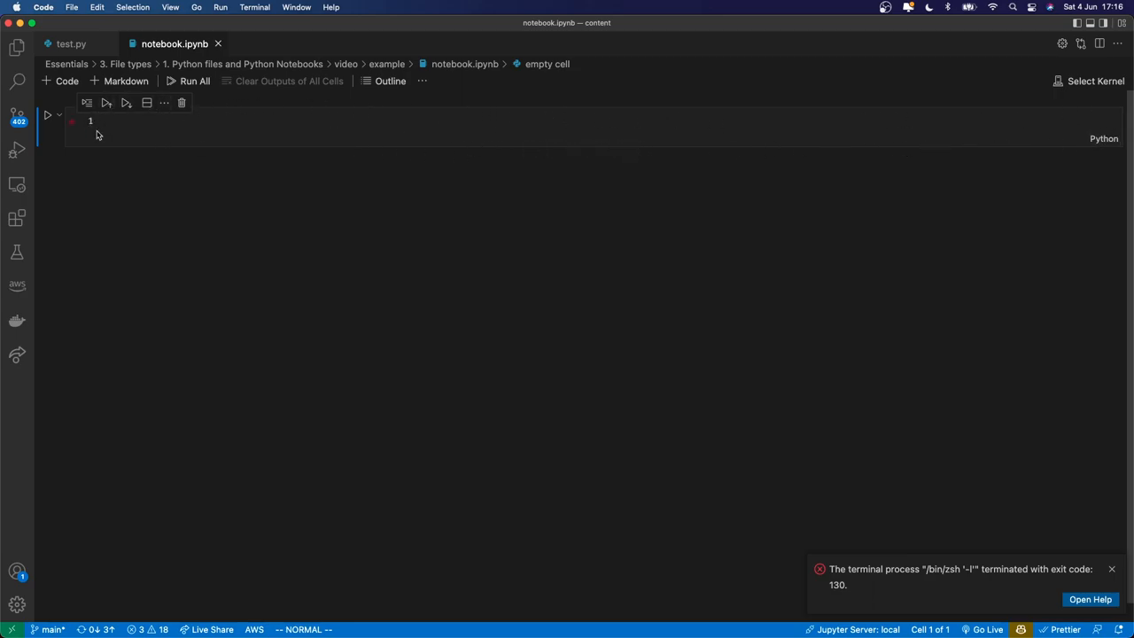
pyautogui.click(273, 120)
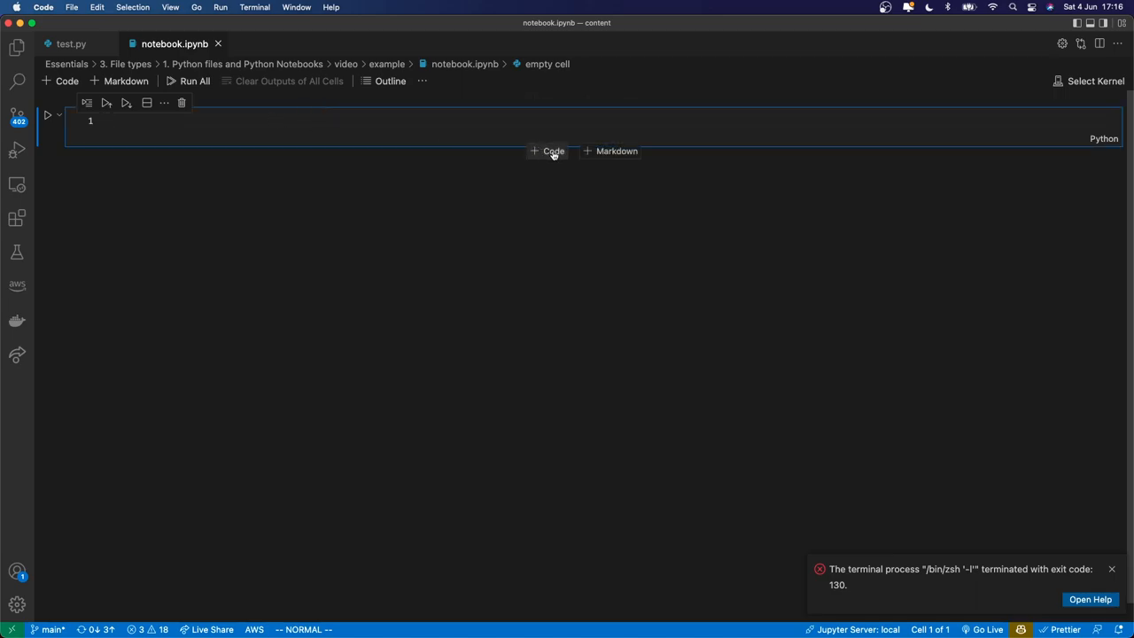
# Step: Insert a code cell below the first and a markdown cell below the second
pyautogui.click(549, 150)
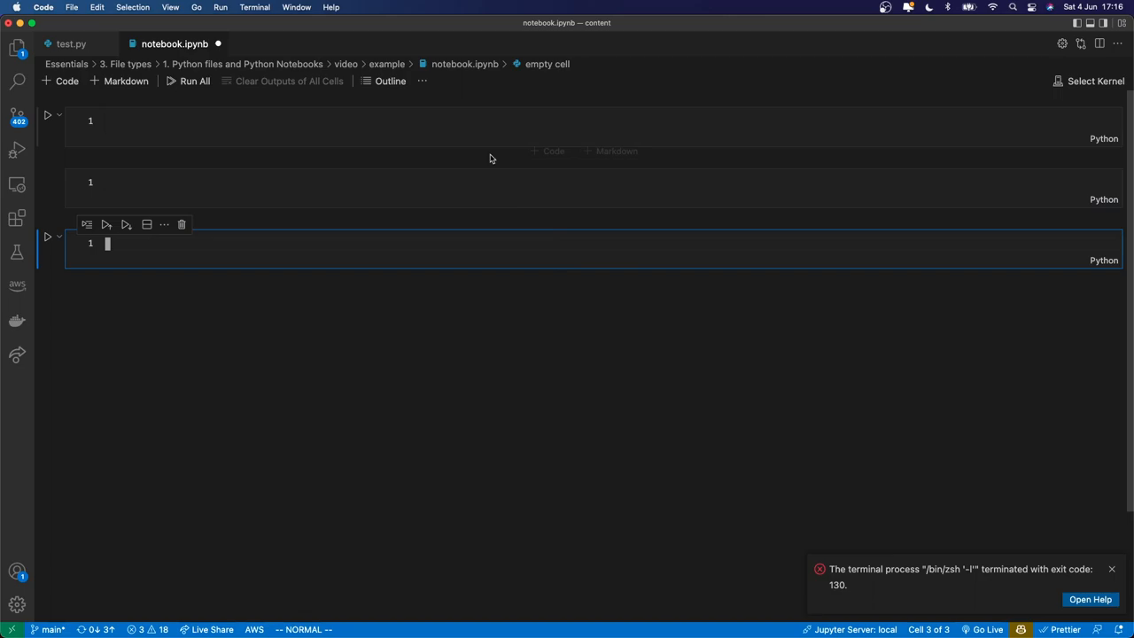
pyautogui.moveTo(486, 231)
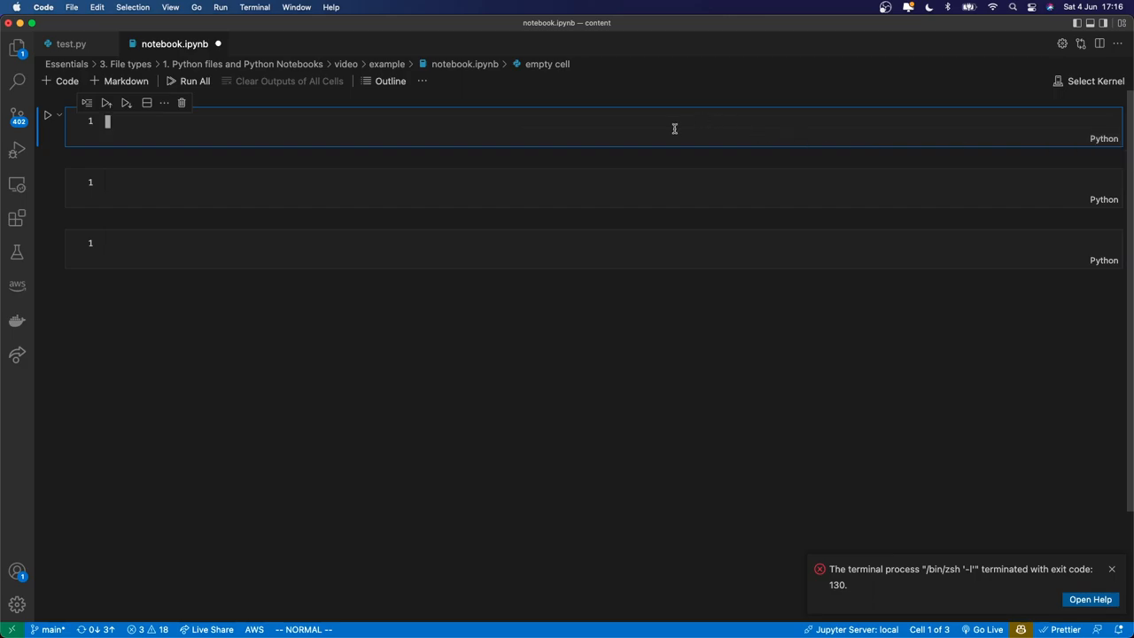
pyautogui.moveTo(613, 213)
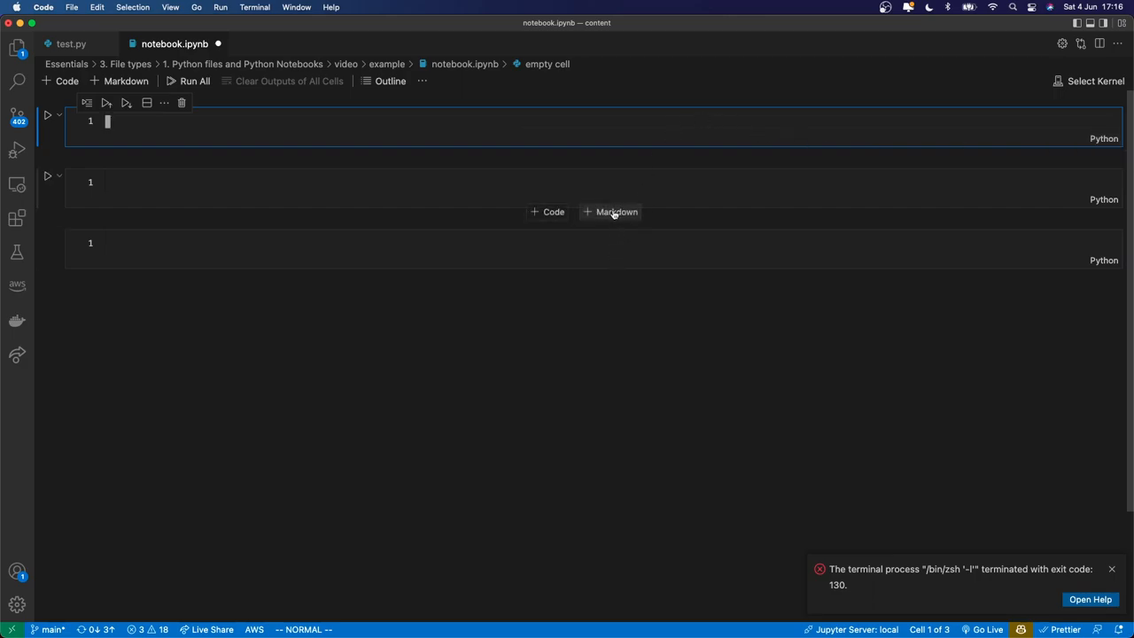
pyautogui.click(610, 212)
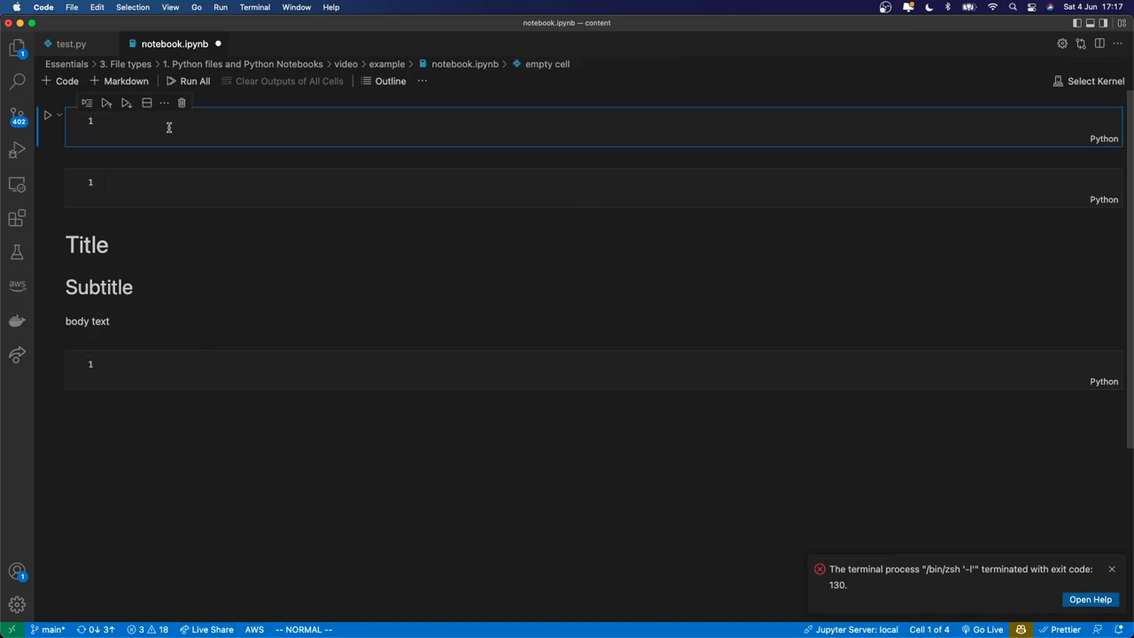
# Step: Enter print('hello') as the code of the first cell
pyautogui.write("print('hel')")
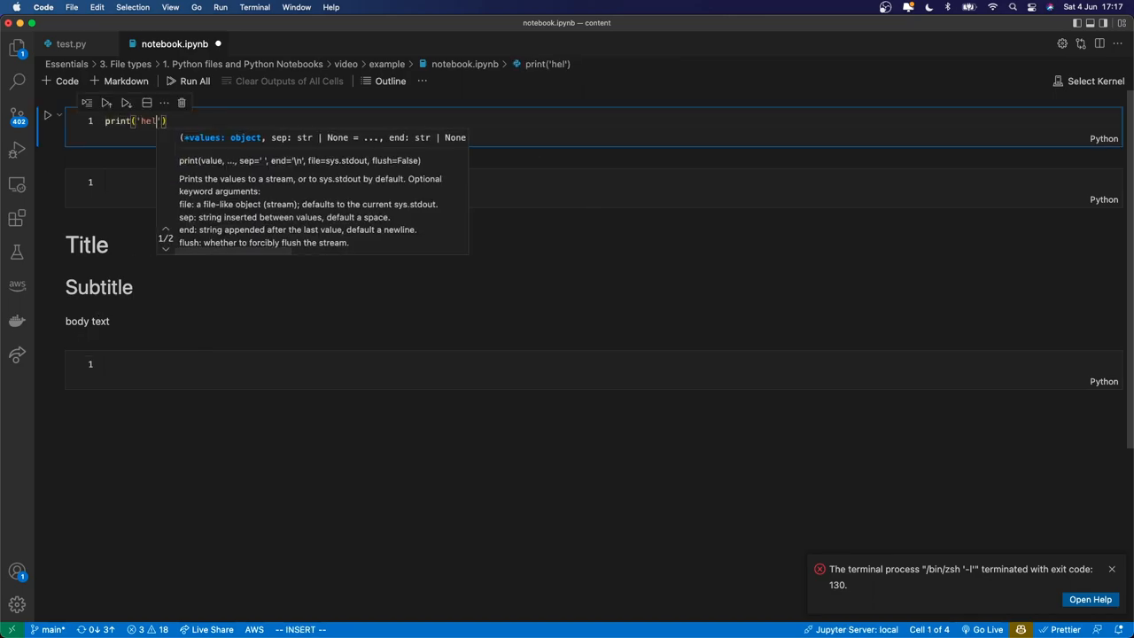
pyautogui.write('lo')
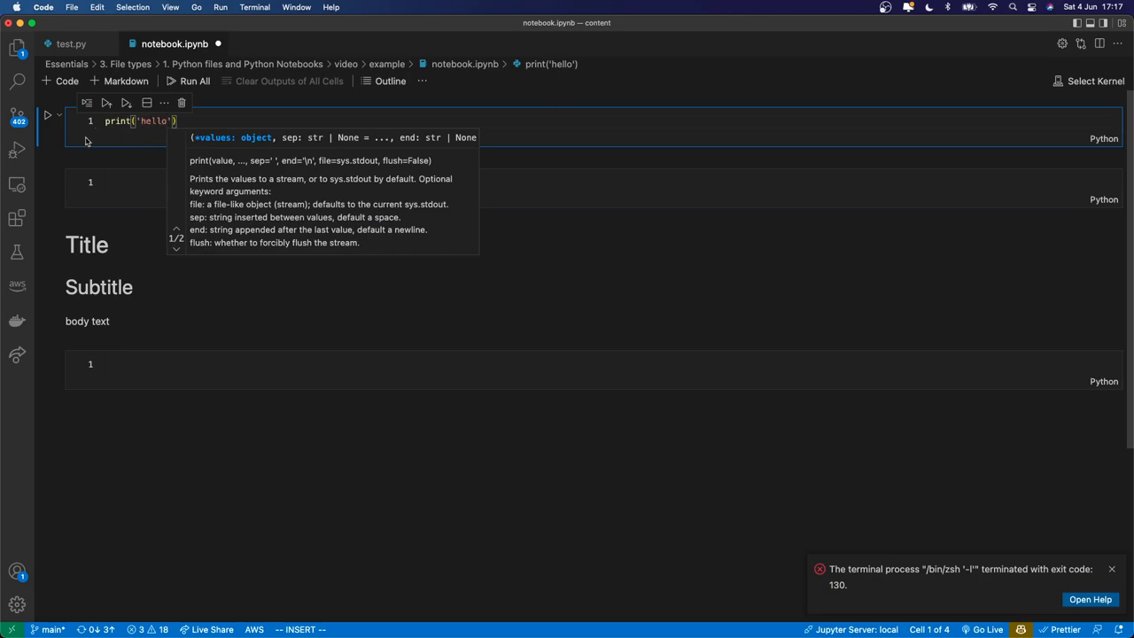
pyautogui.moveTo(47, 117)
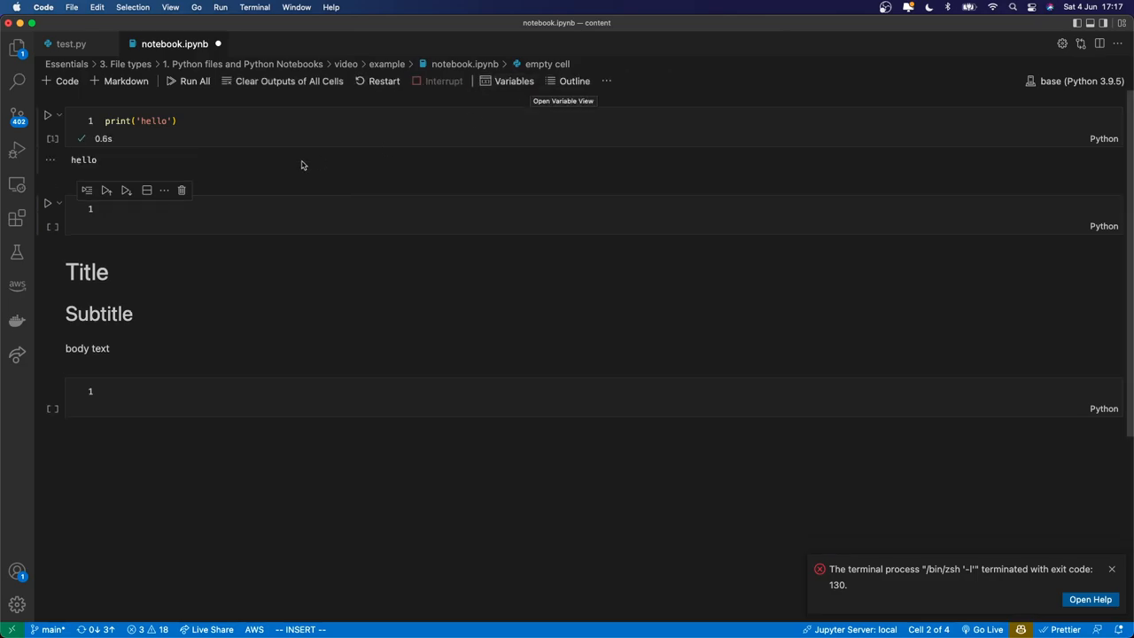
pyautogui.moveTo(99, 159)
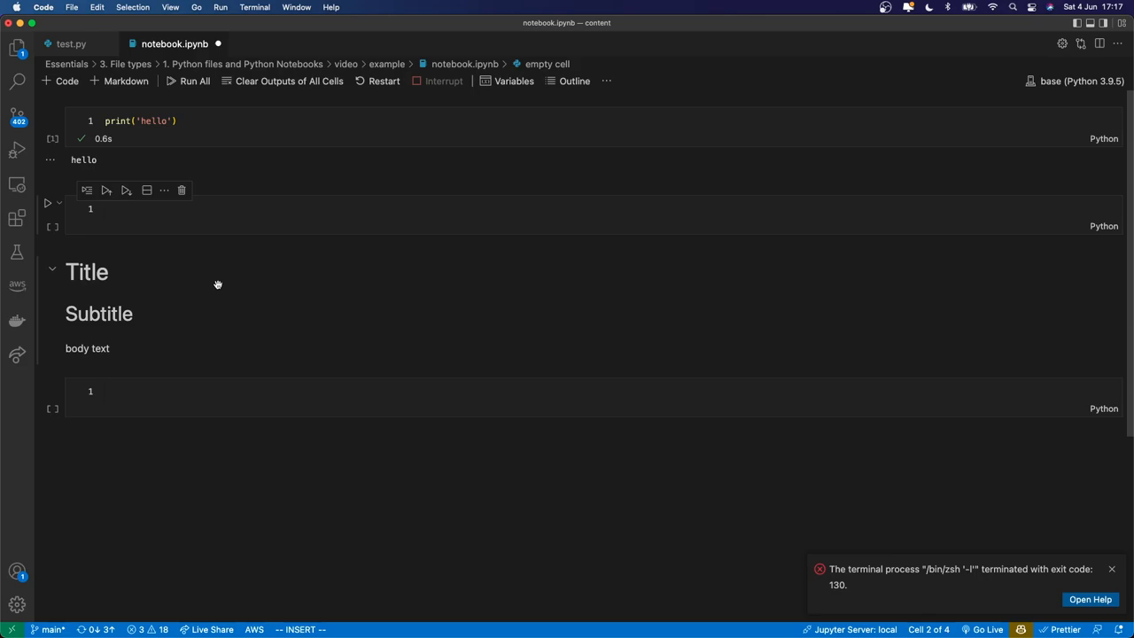
pyautogui.moveTo(261, 177)
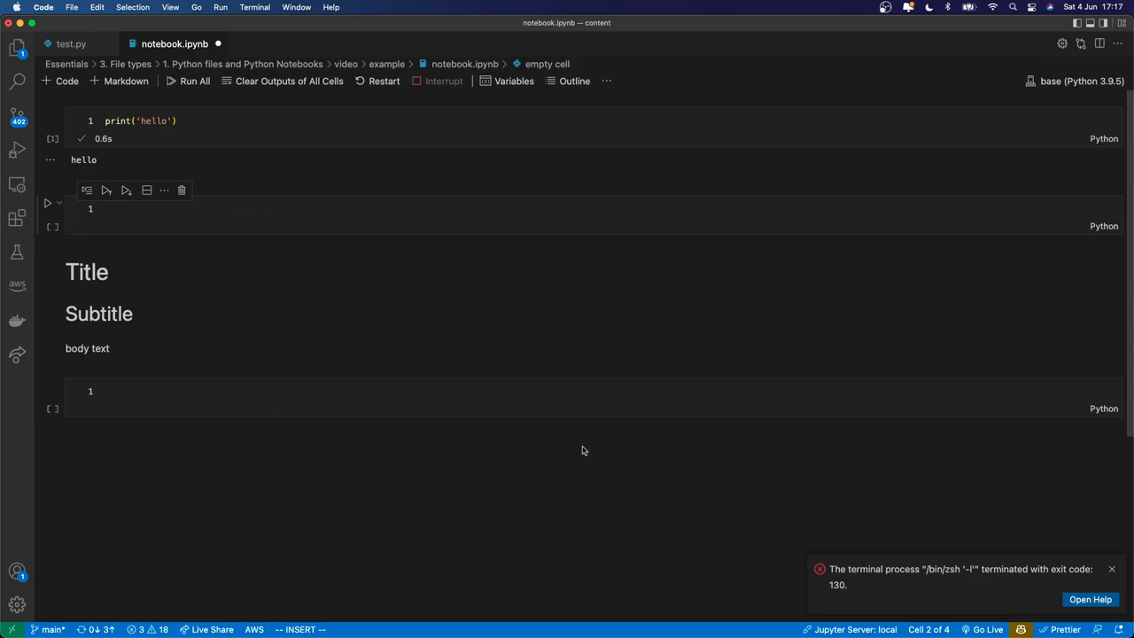
pyautogui.moveTo(588, 436)
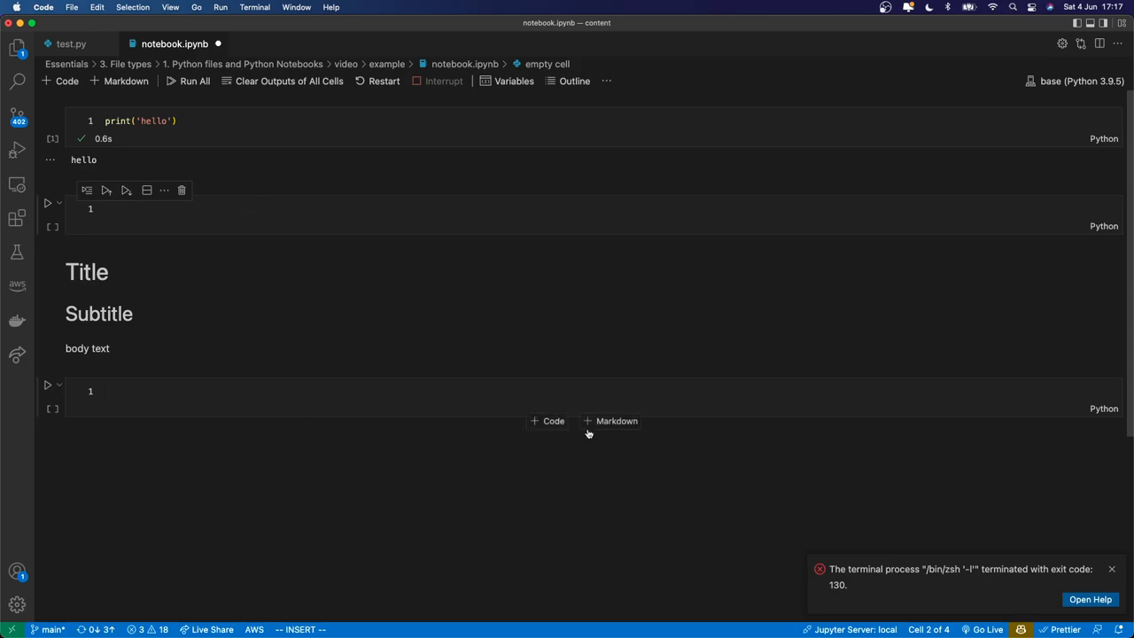
pyautogui.moveTo(514, 417)
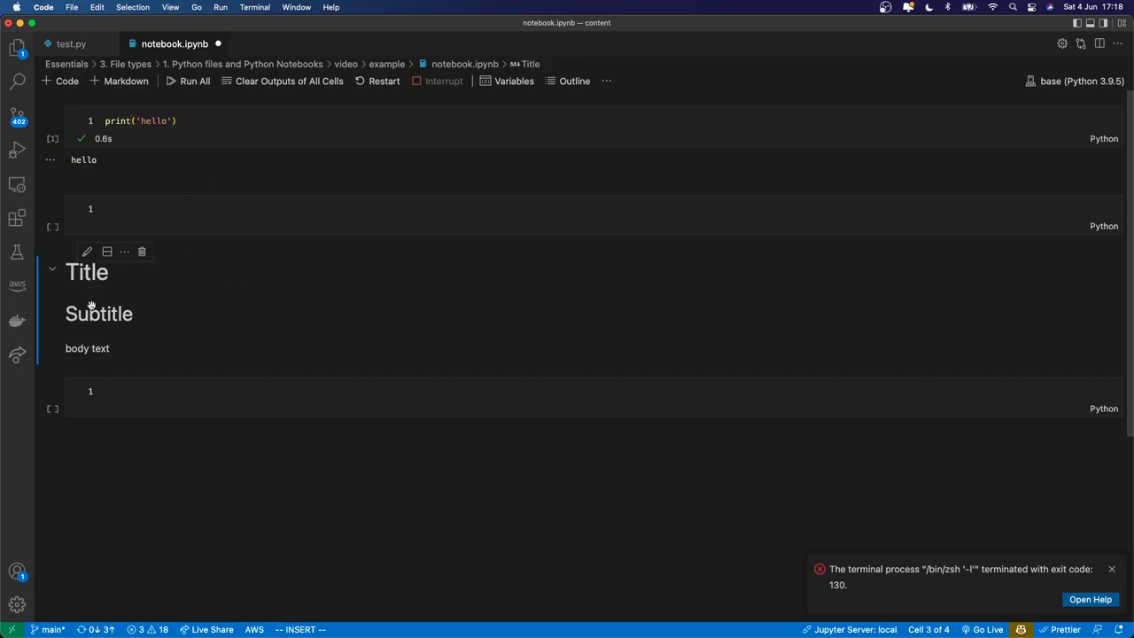
pyautogui.moveTo(156, 302)
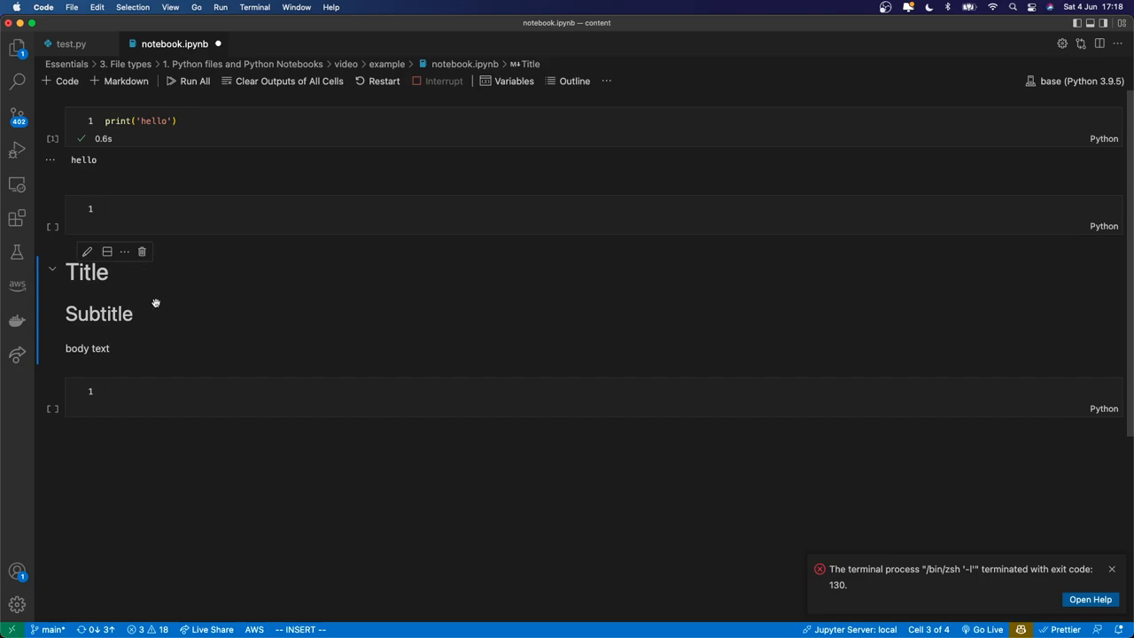
pyautogui.moveTo(57, 347)
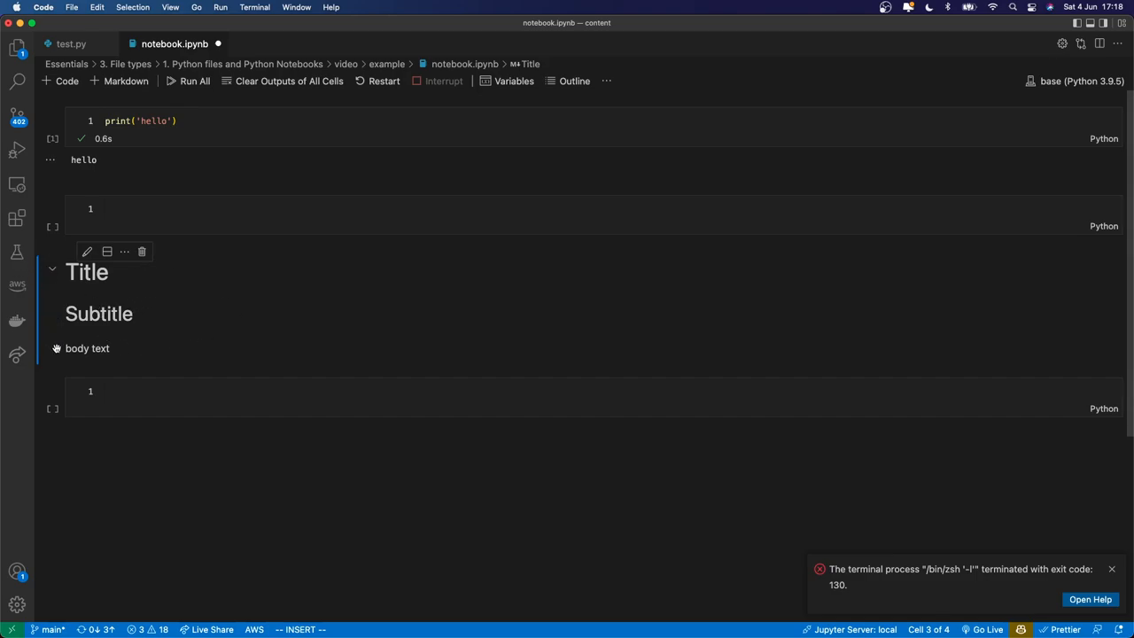
# Step: Reveal the raw markdown source of the Title/Subtitle cell for editing
pyautogui.doubleClick(86, 273)
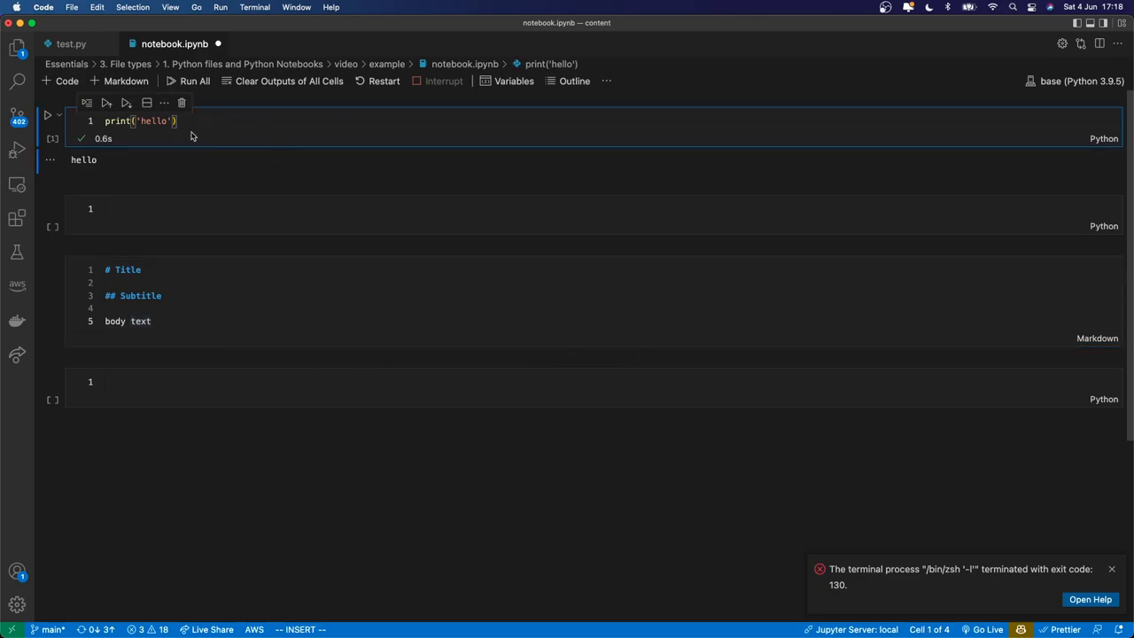
pyautogui.moveTo(755, 149)
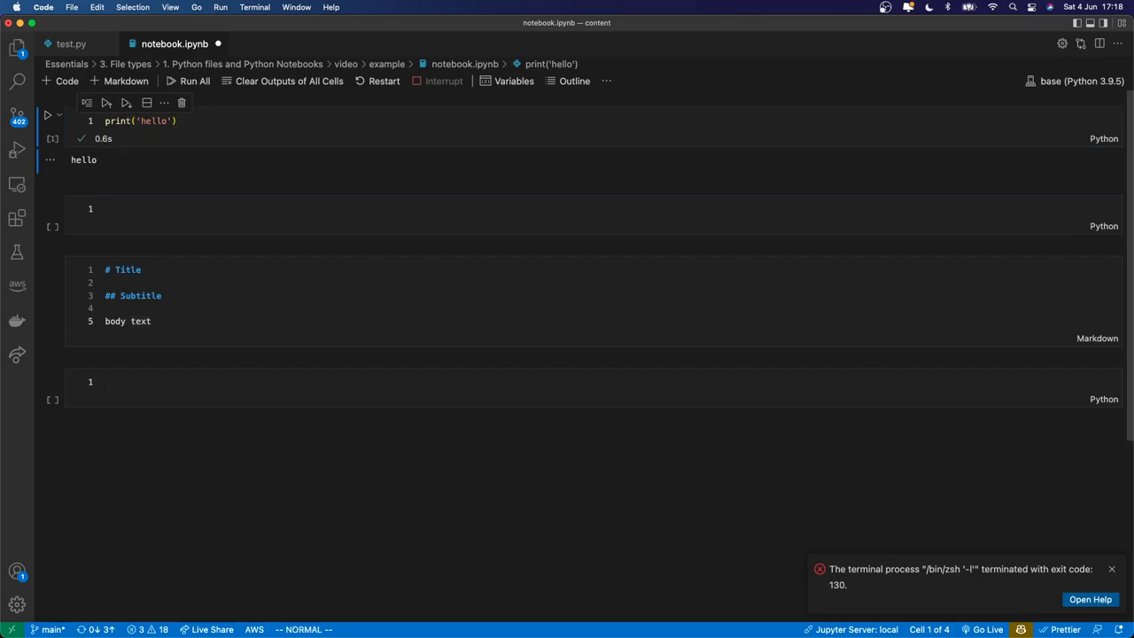
pyautogui.moveTo(199, 154)
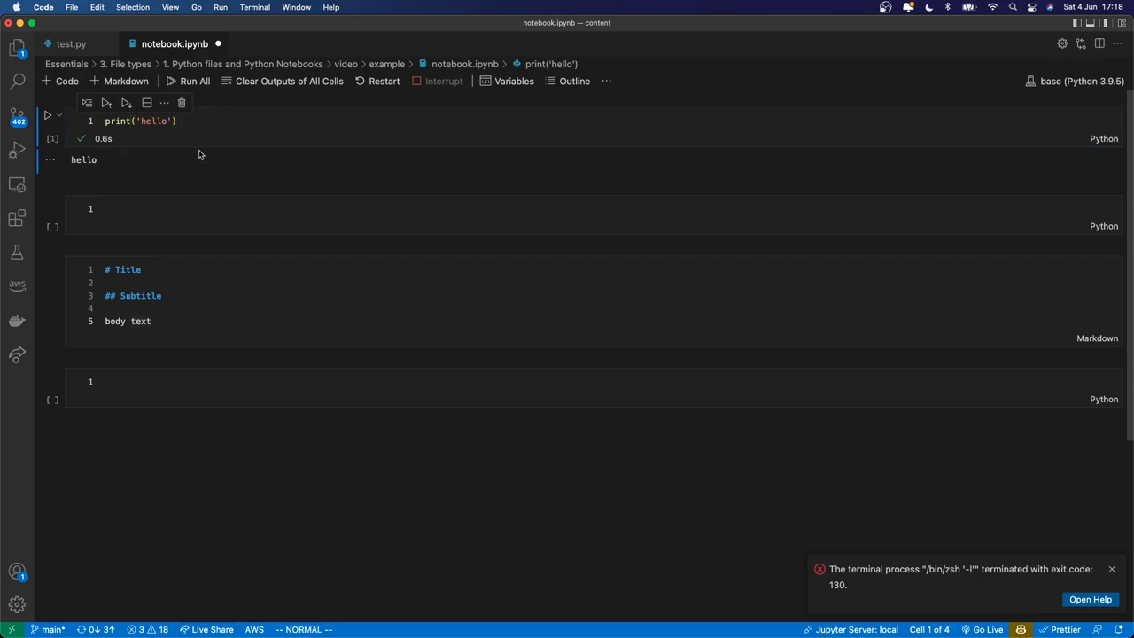
pyautogui.moveTo(290, 128)
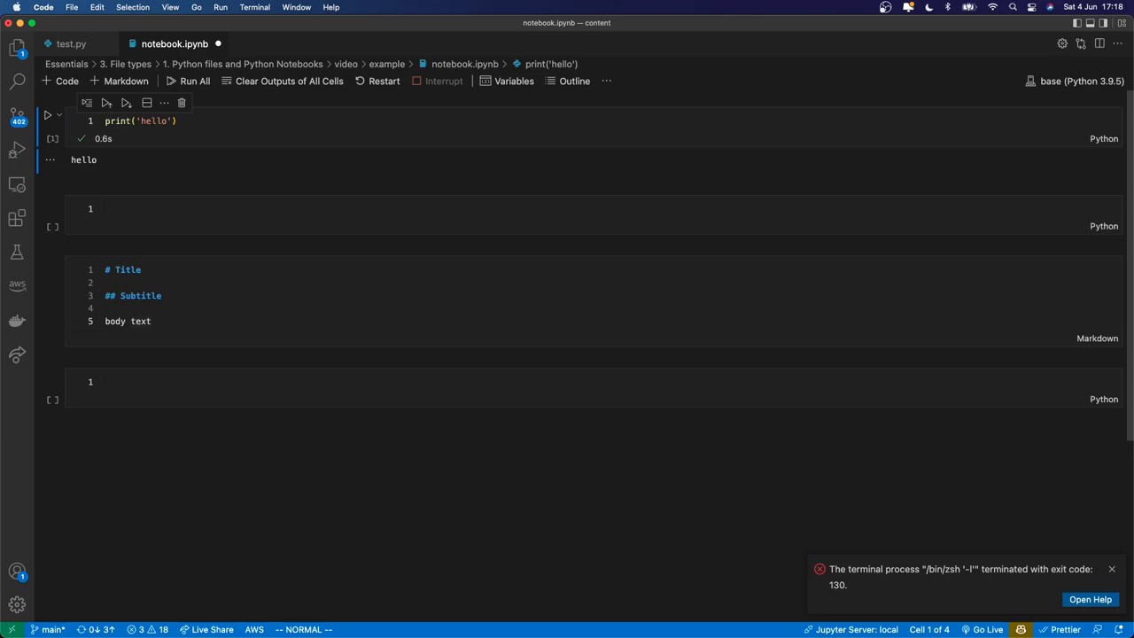
pyautogui.moveTo(230, 124)
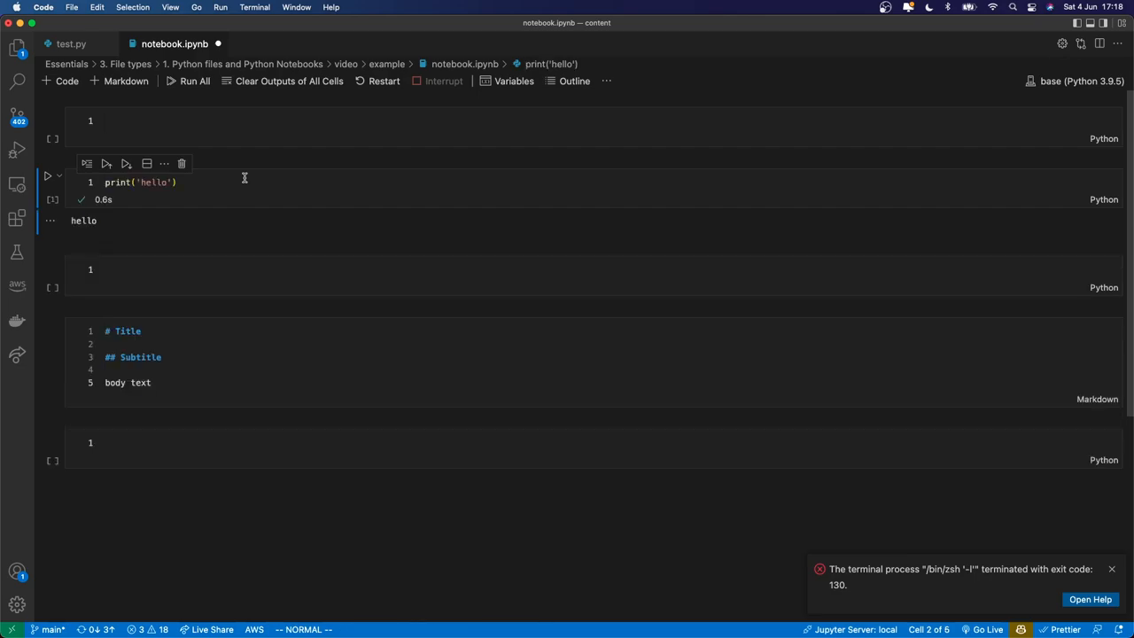
# Step: Select the empty top cell, then select the word Subtitle in the markdown cell
pyautogui.click(266, 120)
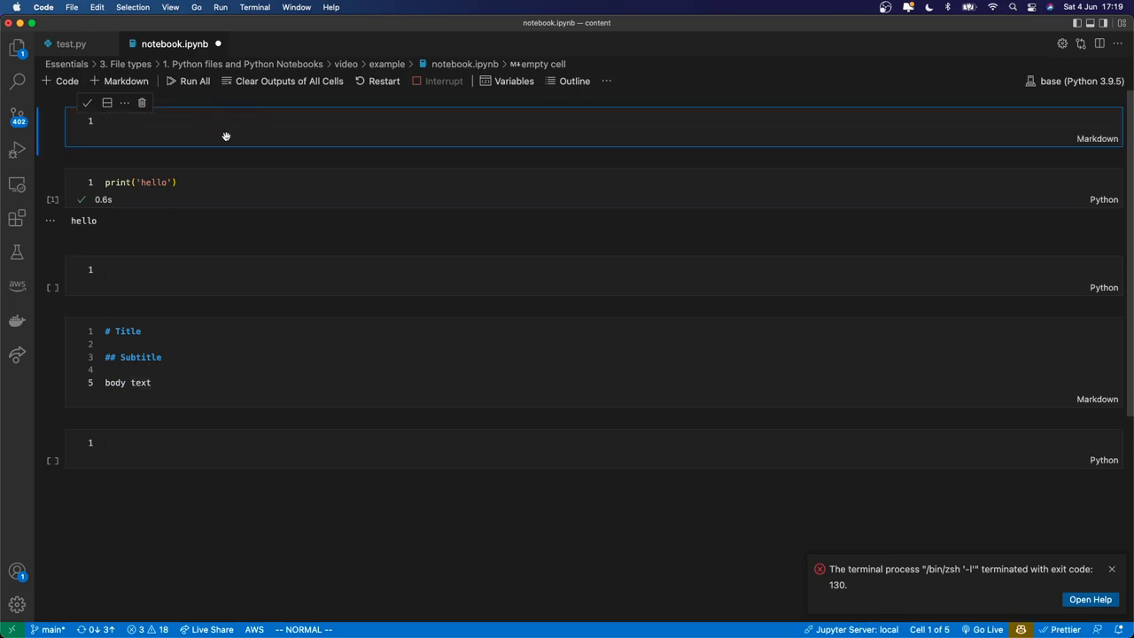
pyautogui.moveTo(264, 145)
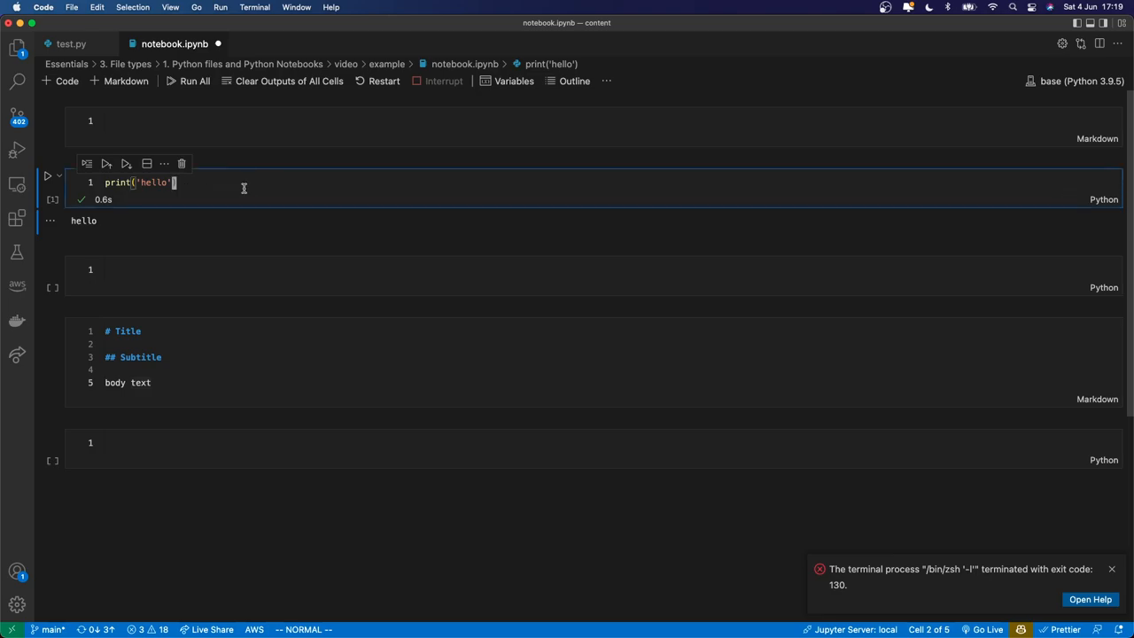
pyautogui.doubleClick(138, 358)
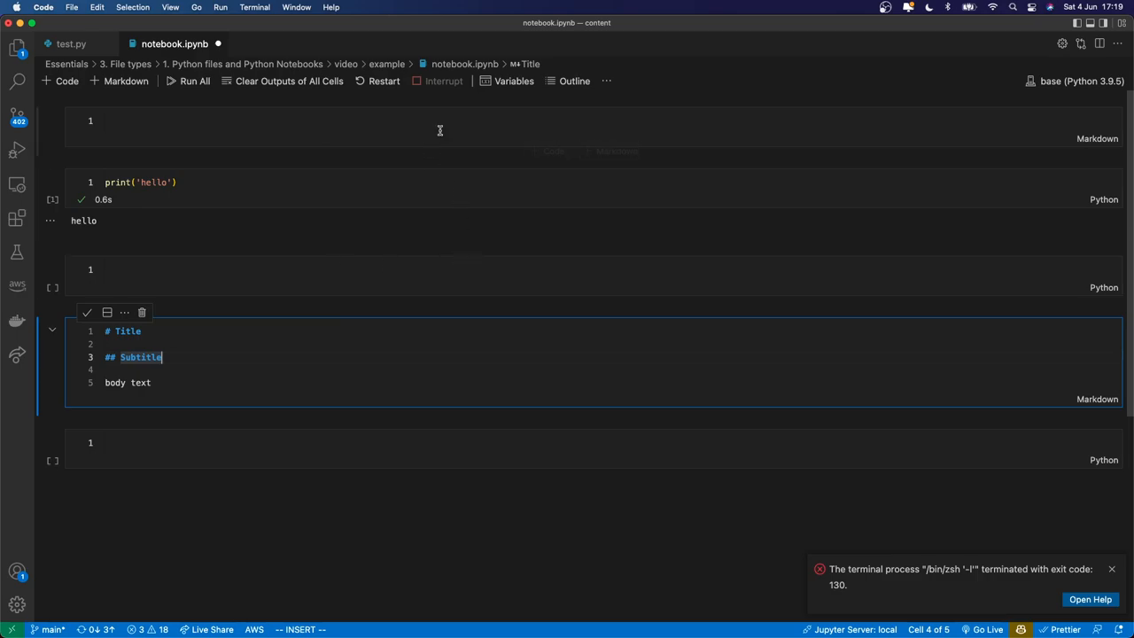
pyautogui.moveTo(401, 184)
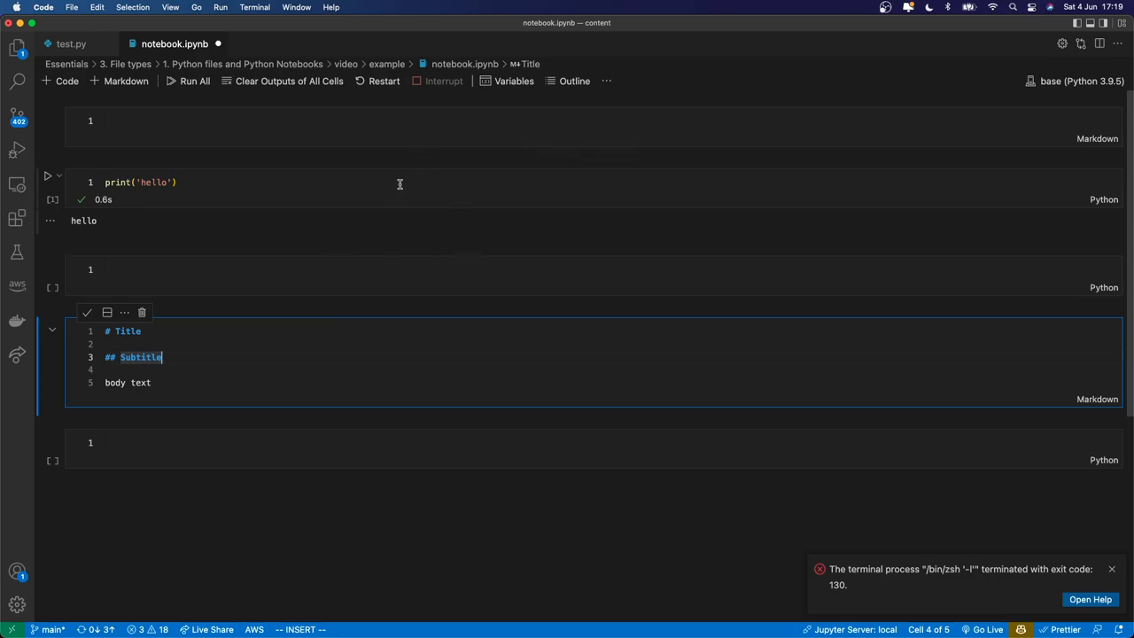
pyautogui.moveTo(379, 179)
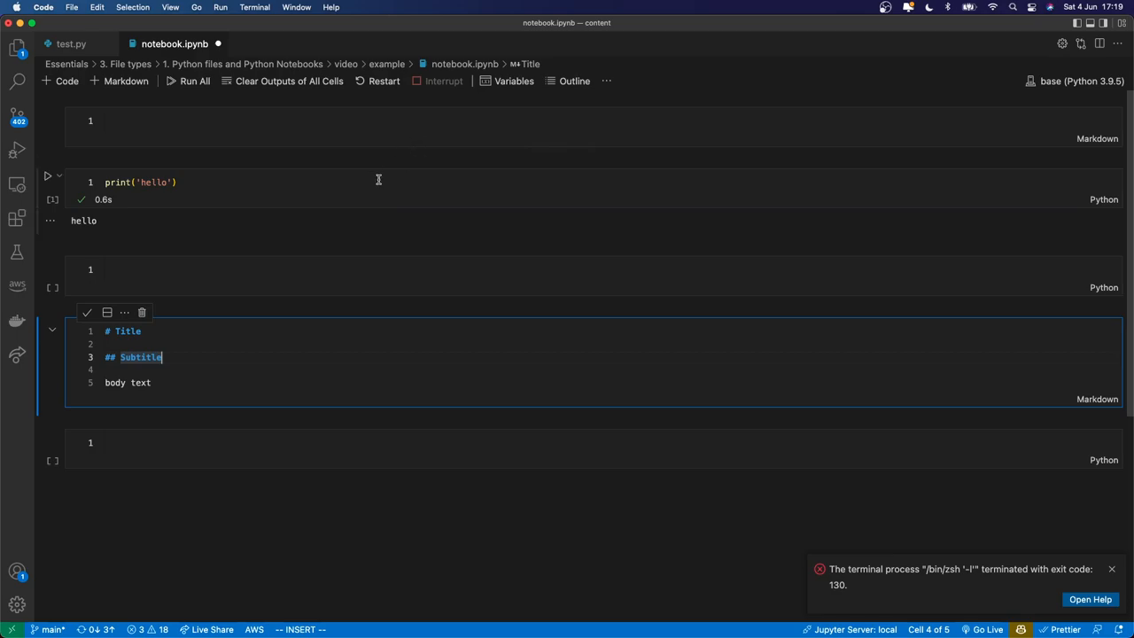